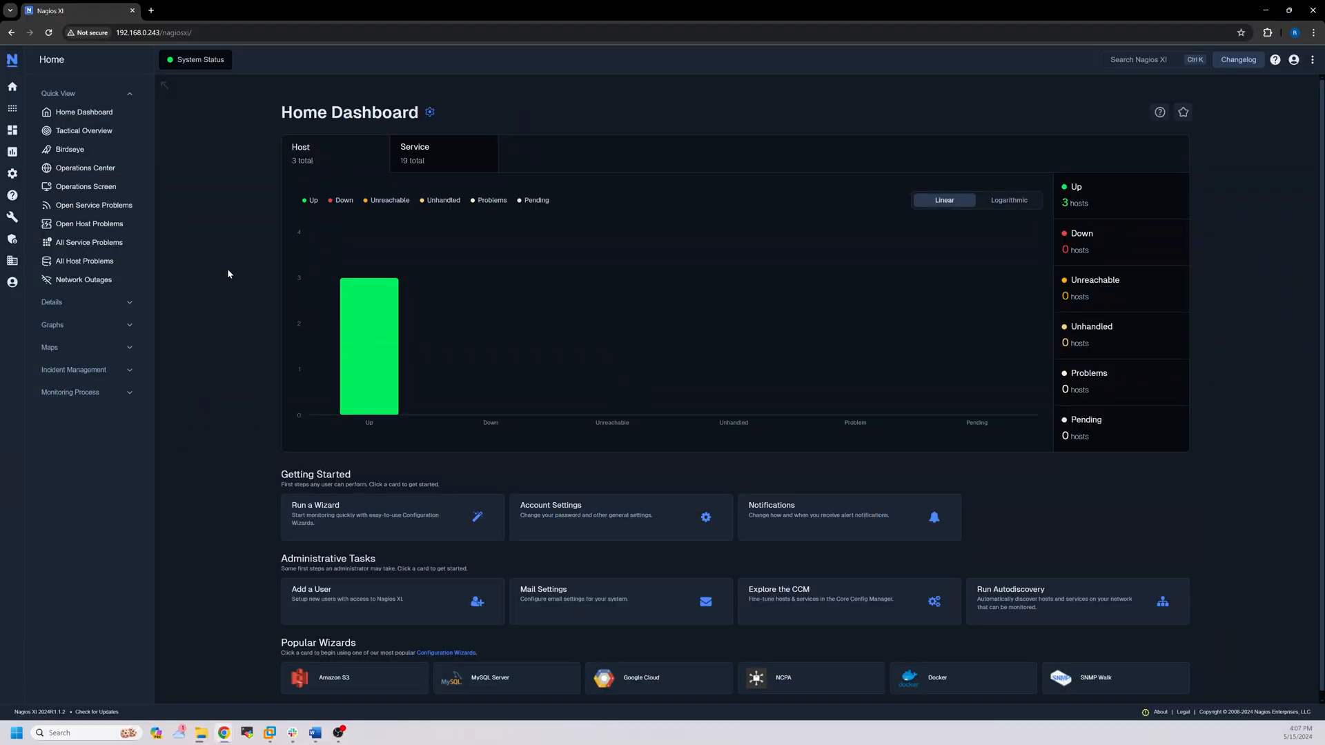
Navigate from the Configure gear to Configuration Tools > Auto-Discovery
left_click(12, 174)
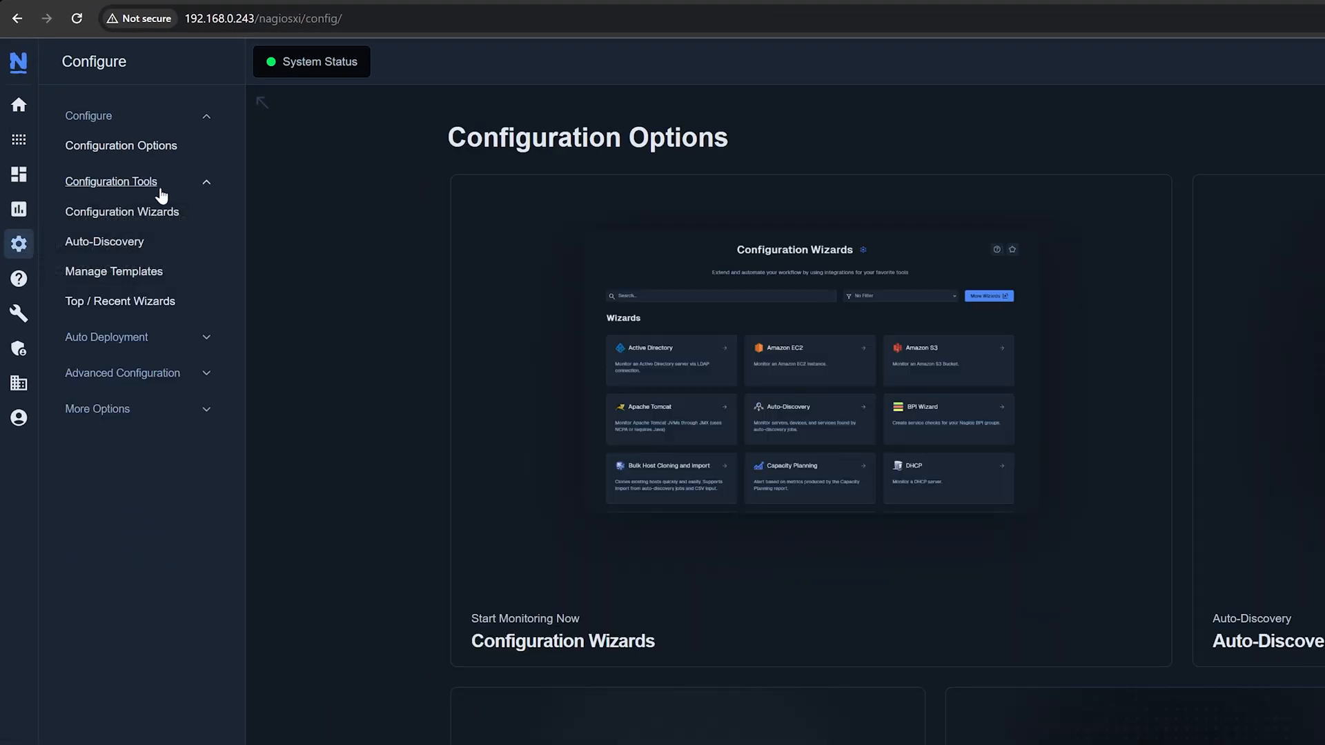
left_click(105, 242)
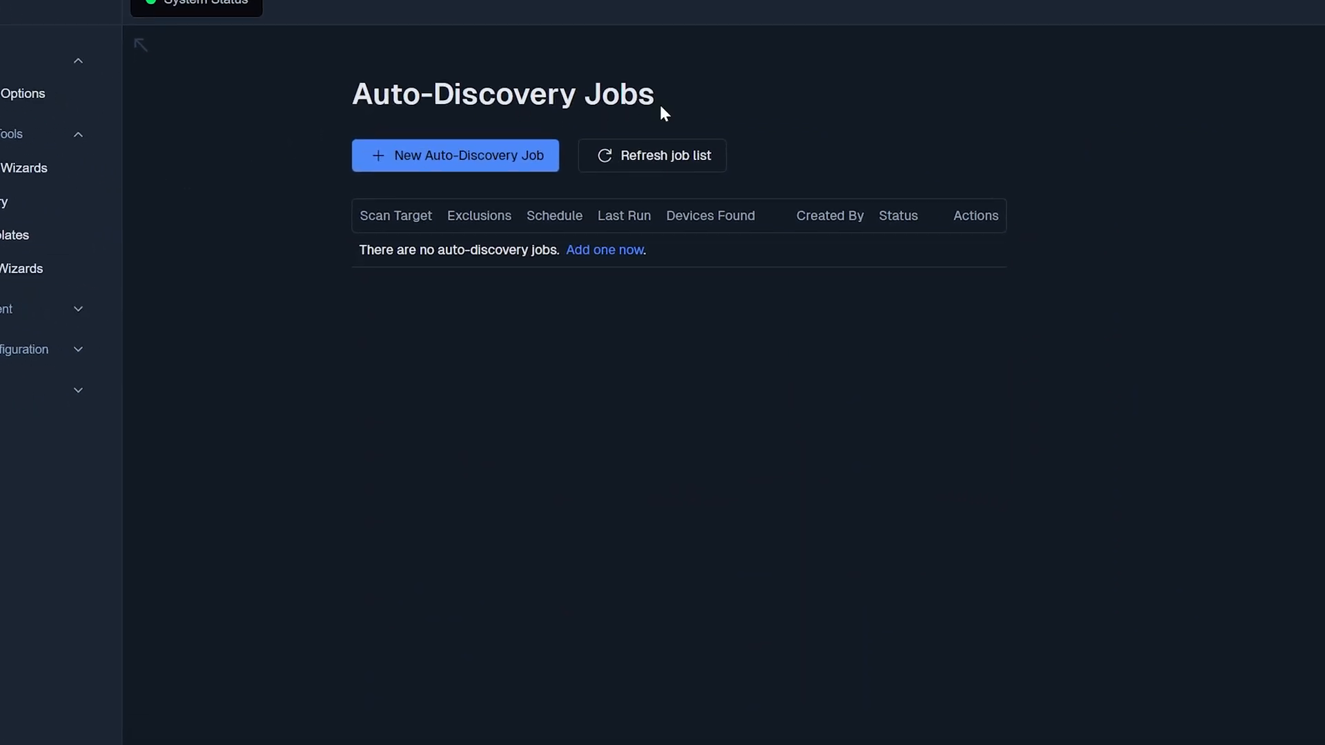
mouse_move(543, 177)
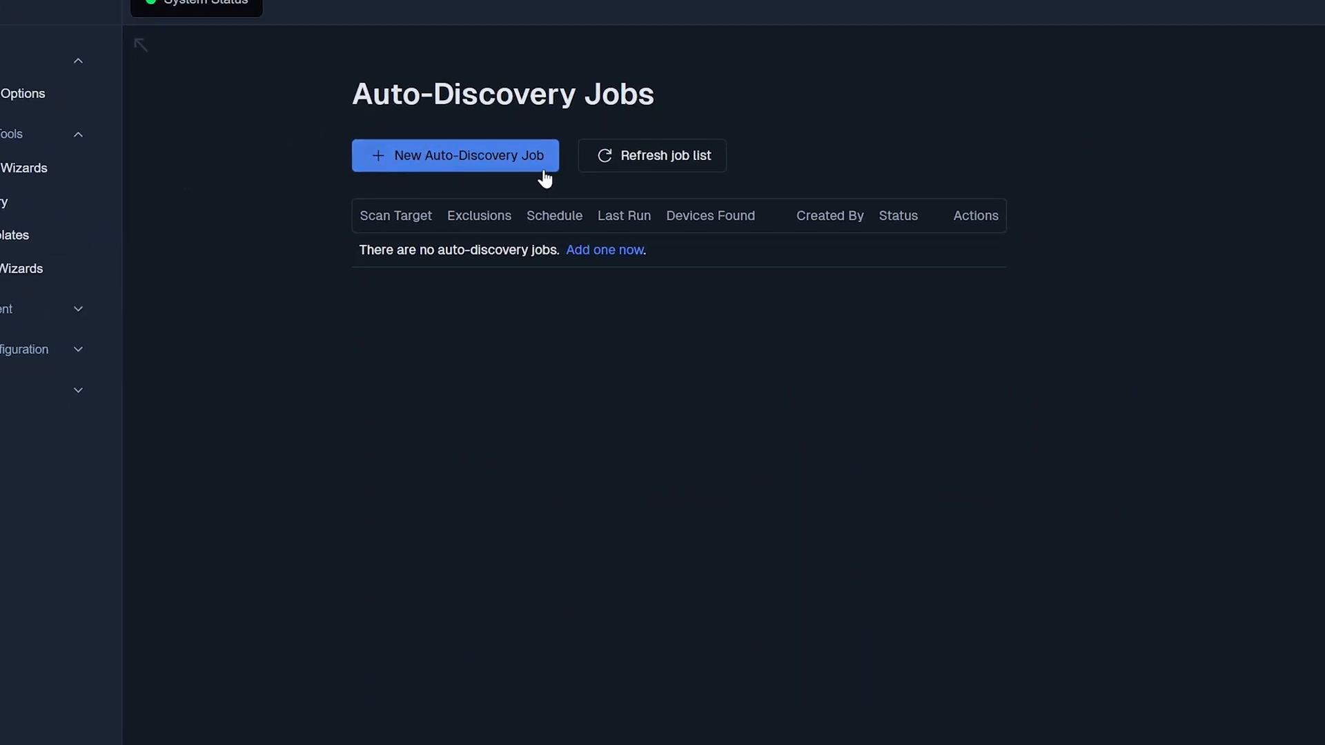
Submit a new discovery job targeting 10.10.103.0/24, excluding 10.10.103.1, with System DNS On
left_click(455, 156)
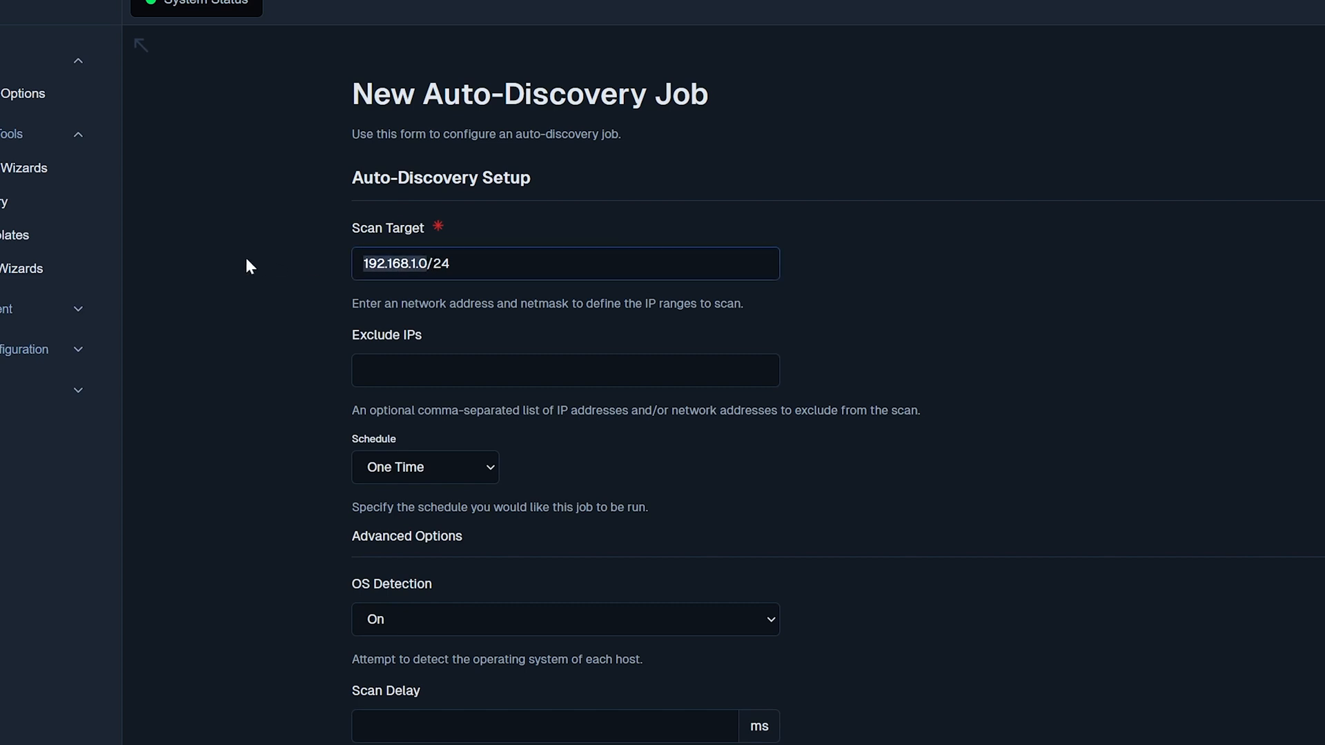
type("10.10.103.0/24")
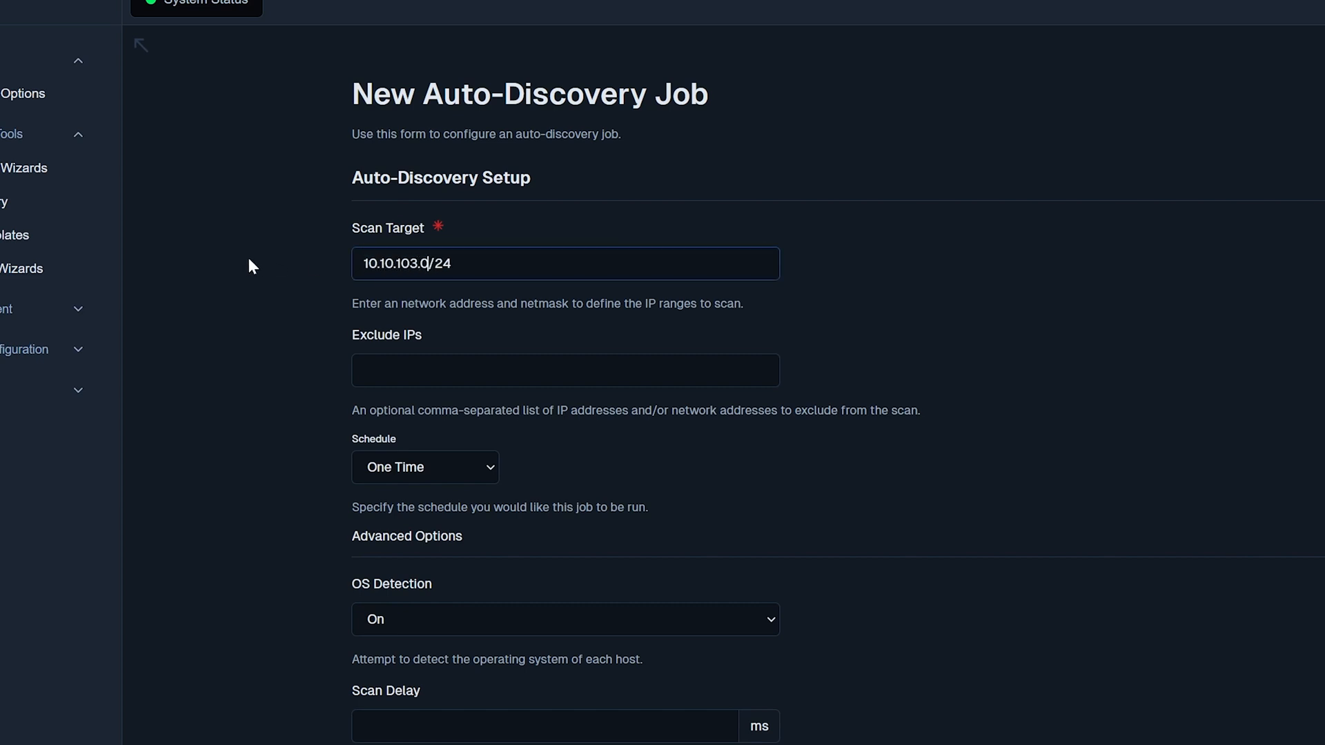
left_click(564, 370)
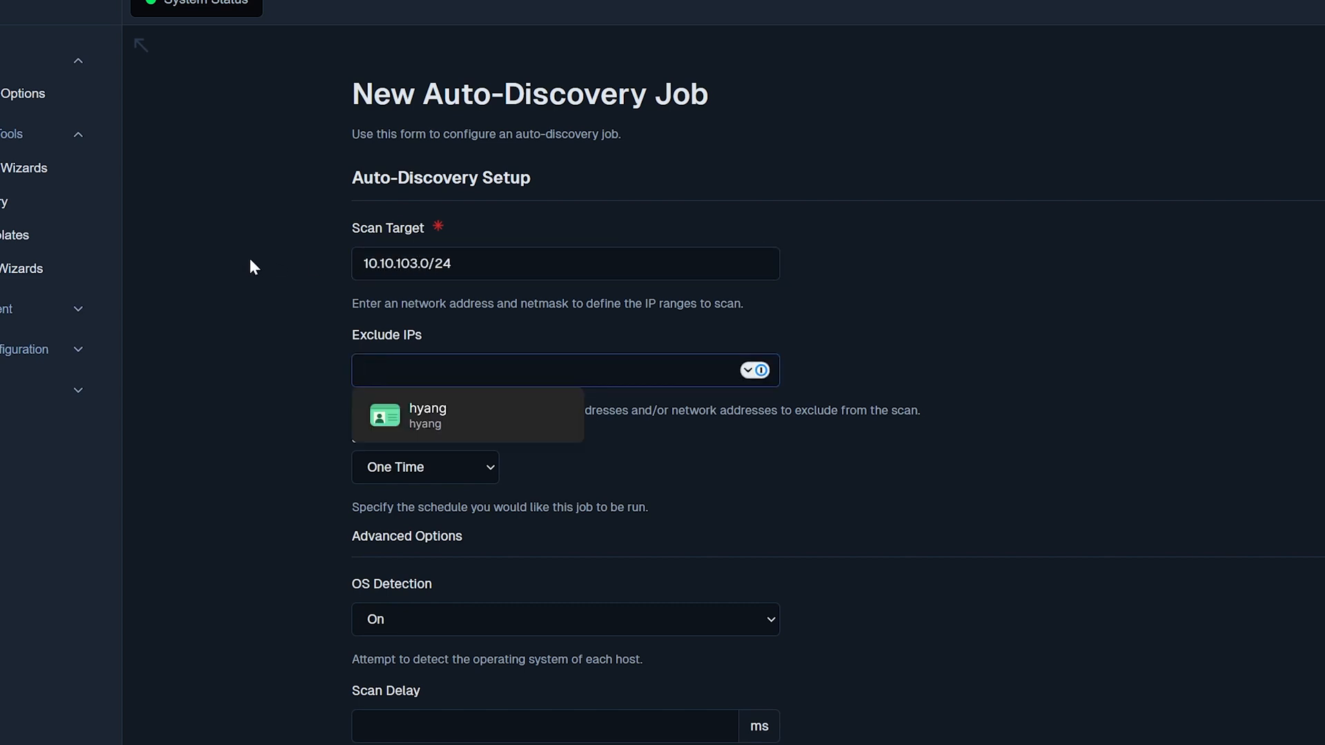
type("10.10.103.1")
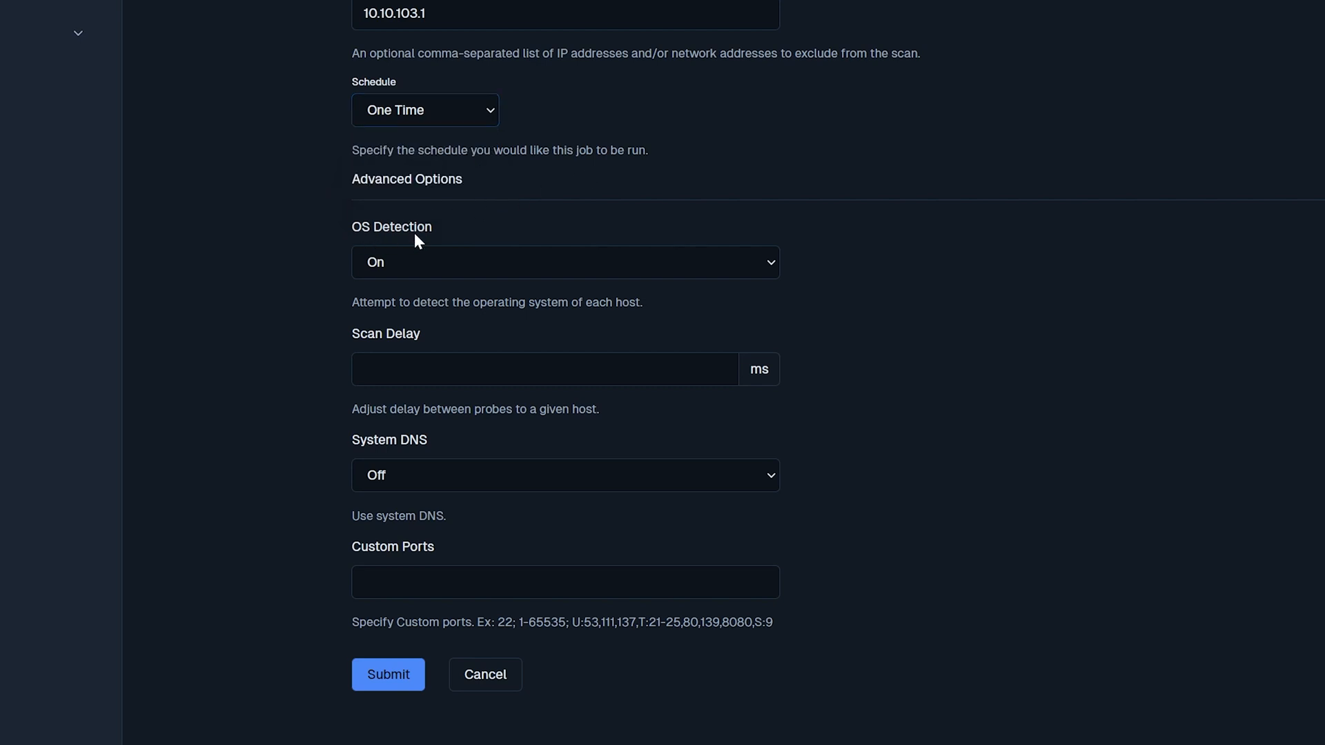
left_click(545, 370)
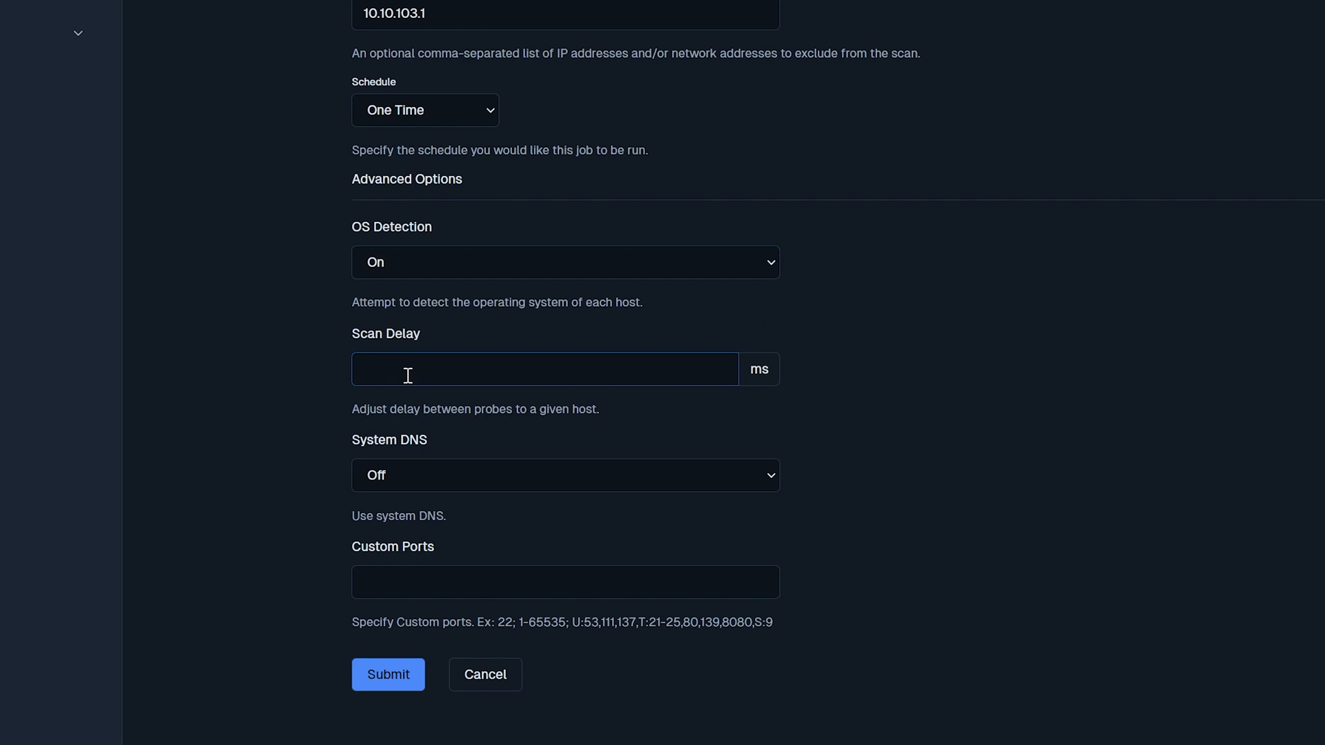
mouse_move(364, 454)
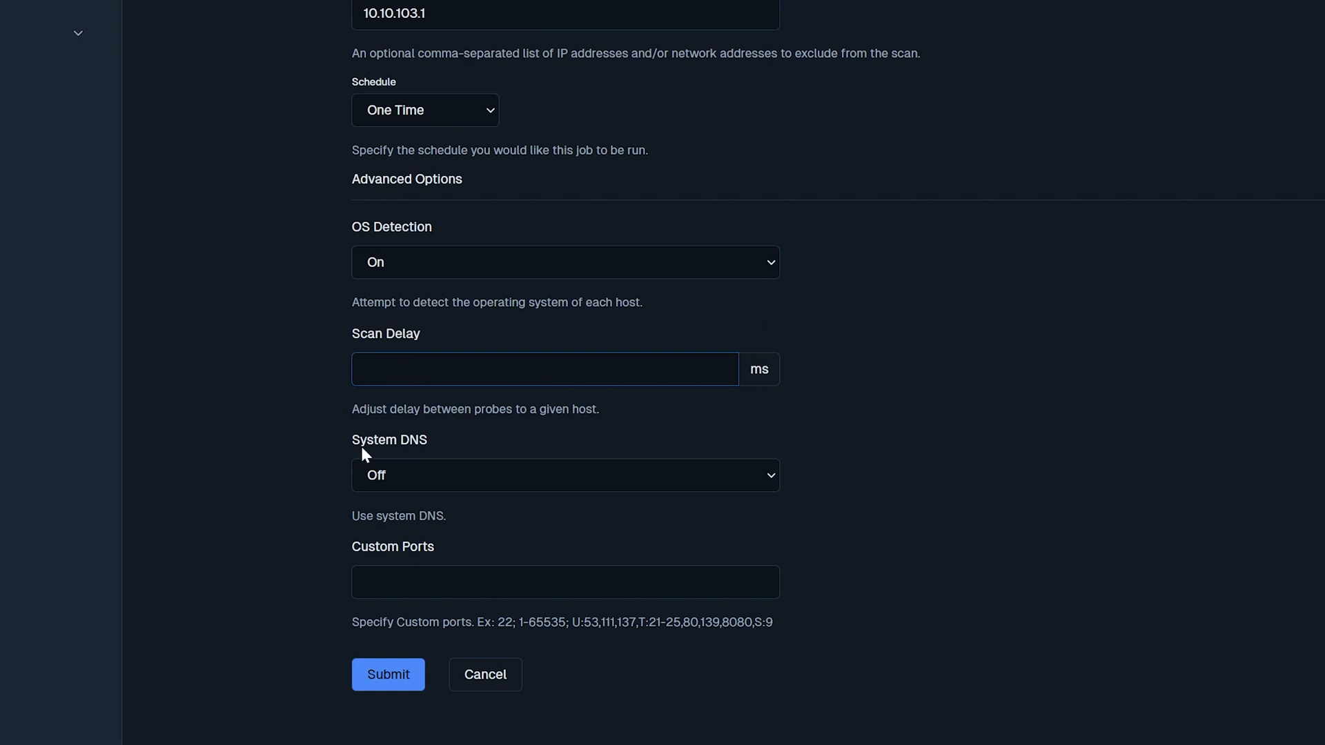
left_click(564, 475)
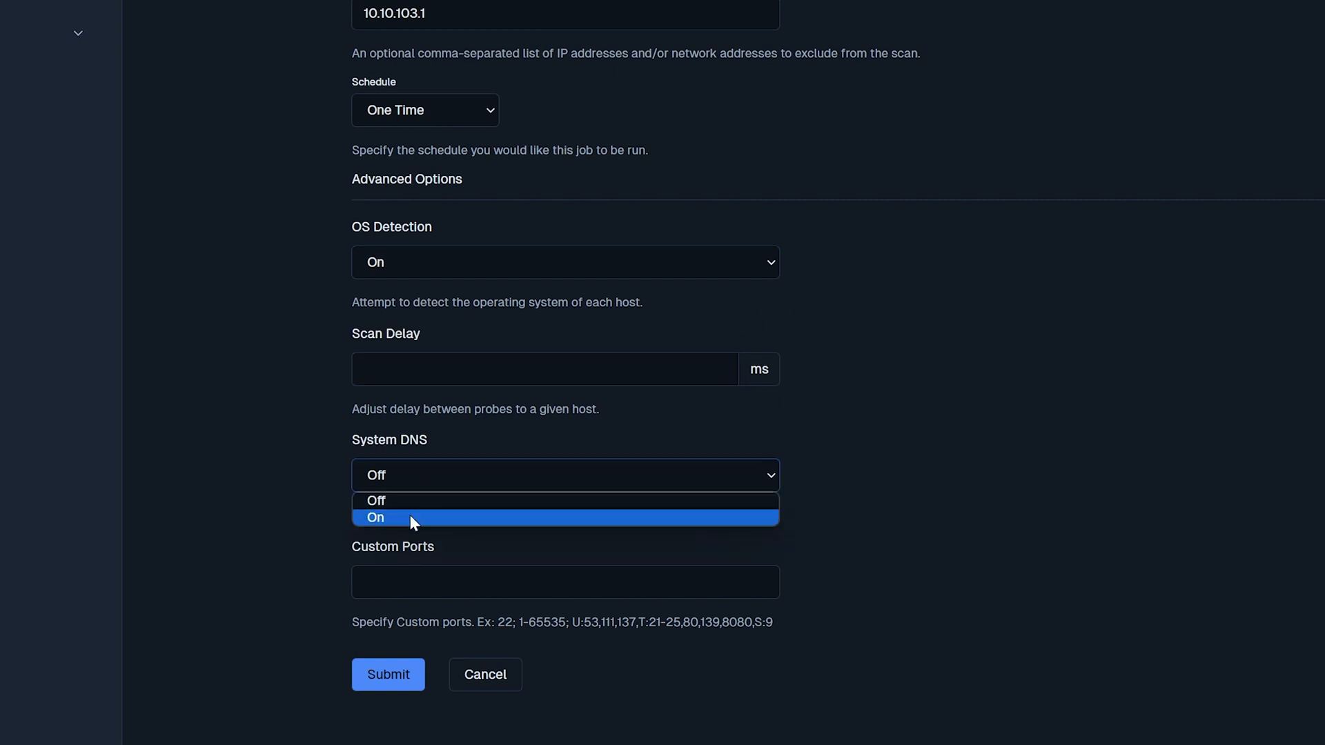
left_click(374, 517)
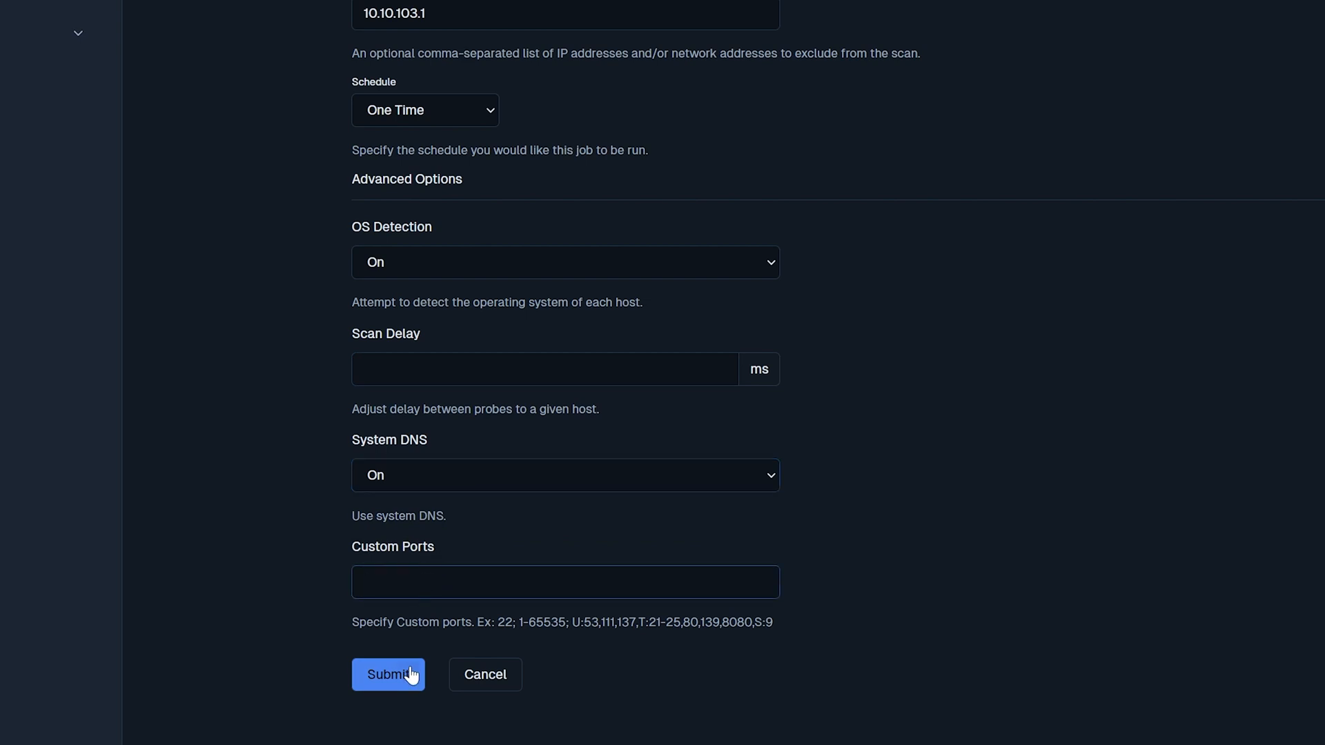
left_click(387, 674)
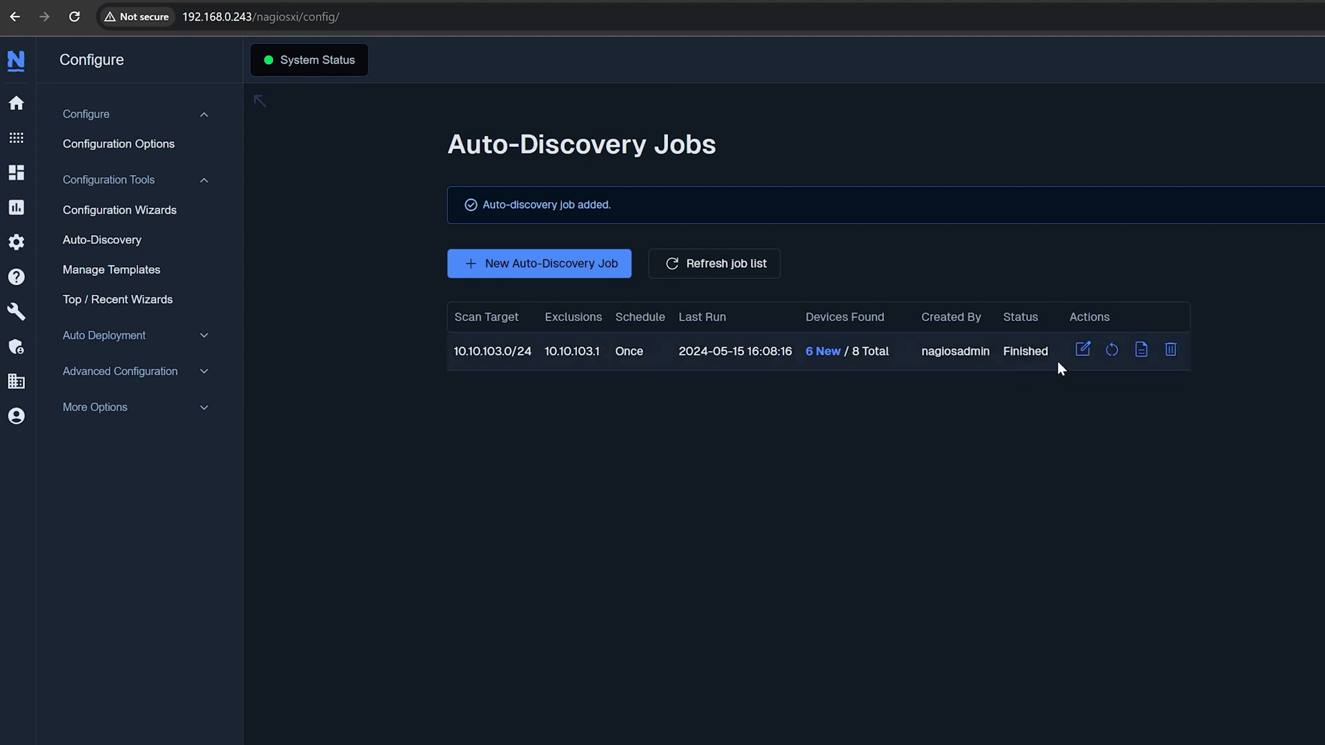
mouse_move(1112, 349)
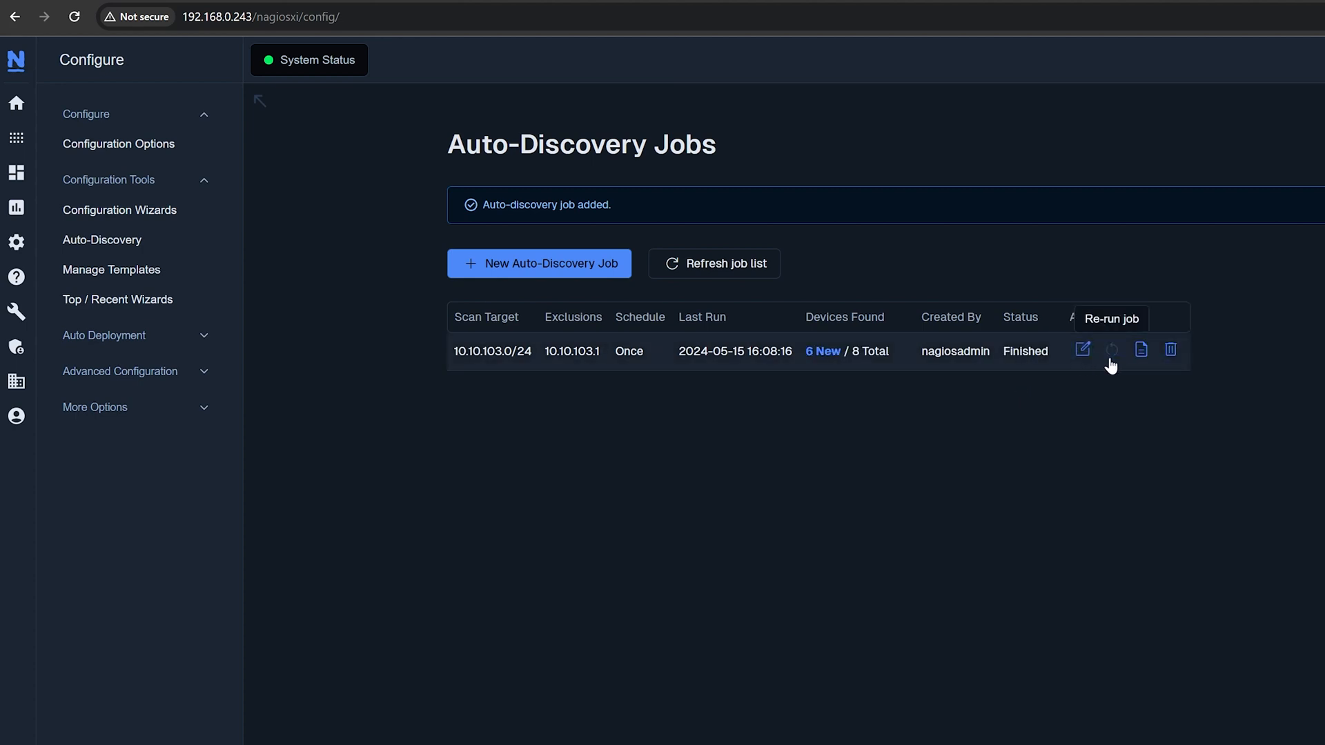
mouse_move(1171, 350)
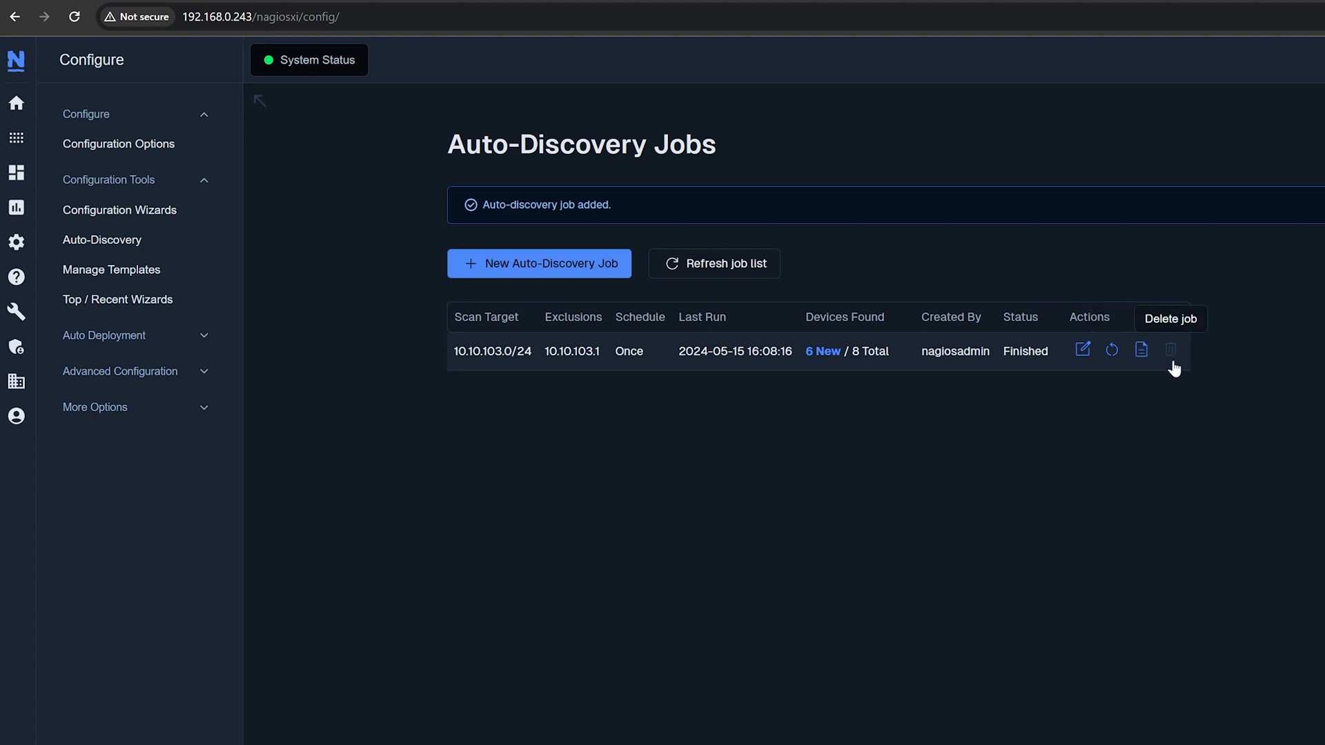
mouse_move(878, 335)
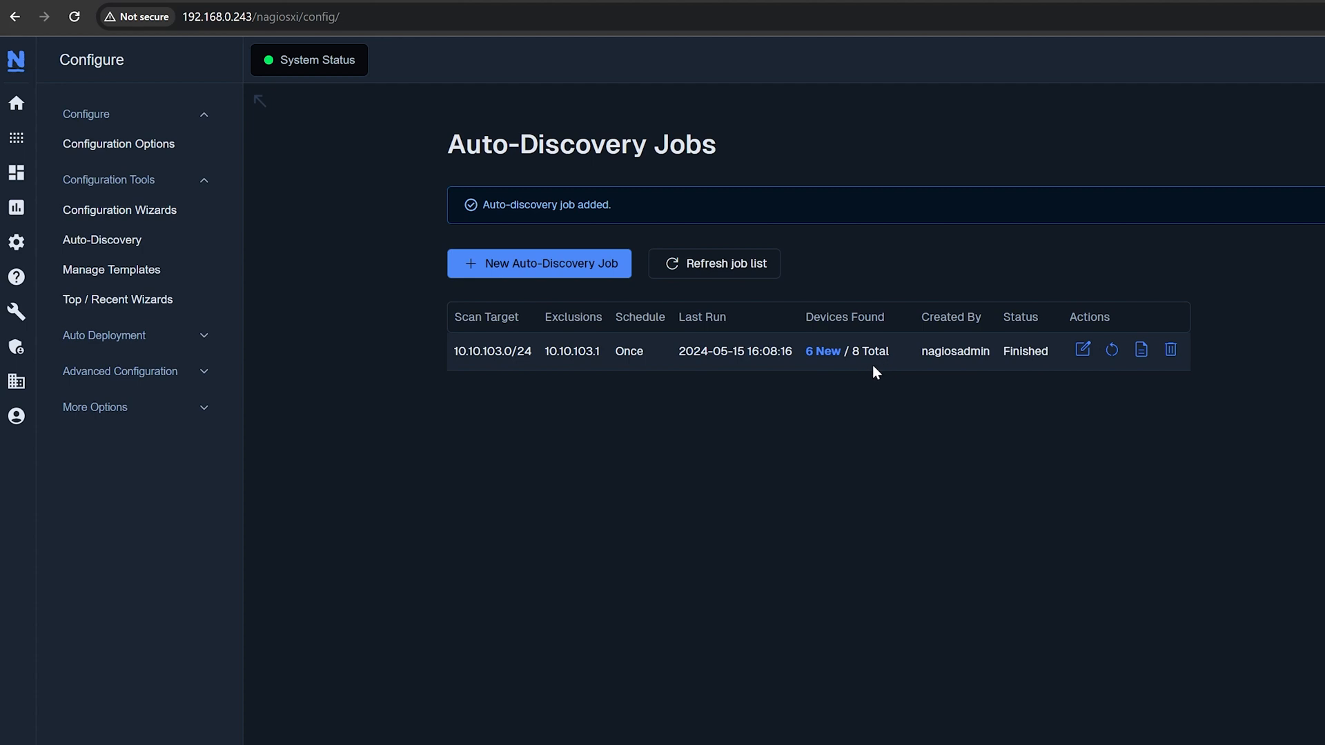
mouse_move(819, 403)
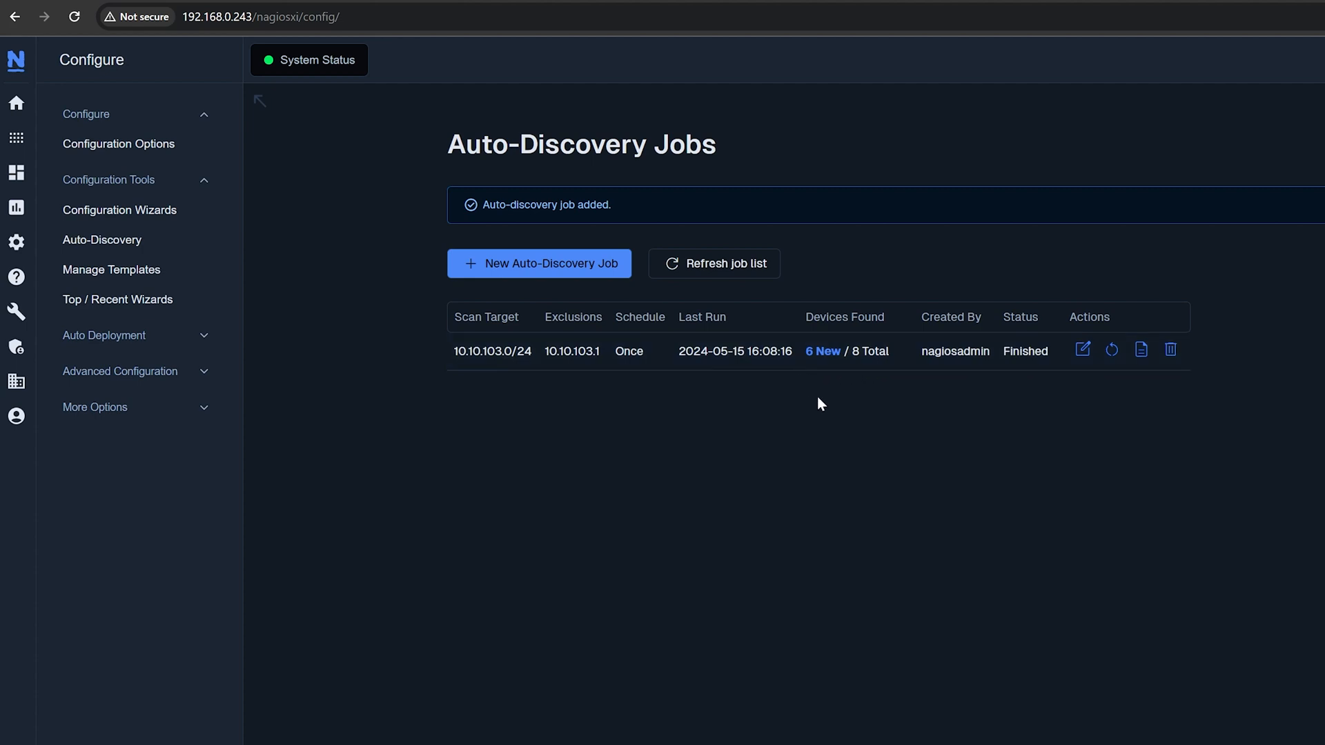
mouse_move(825, 385)
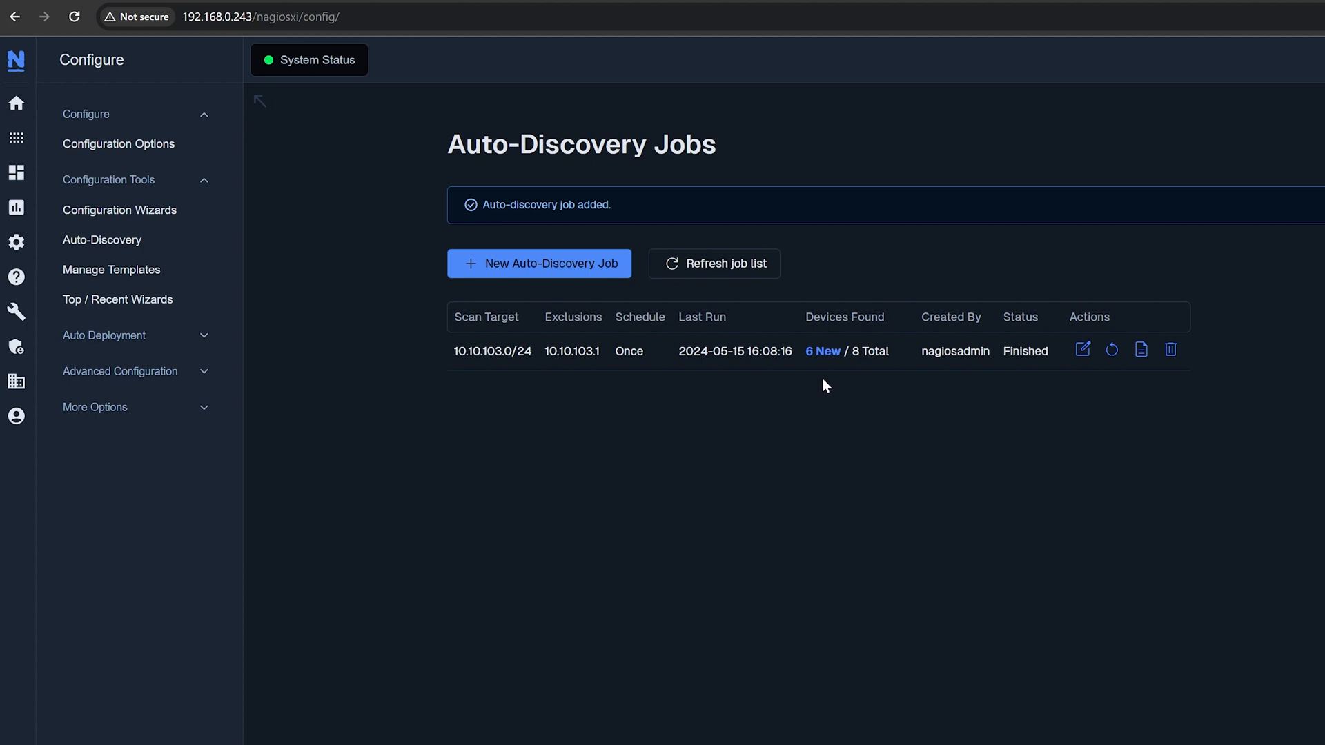
mouse_move(821, 362)
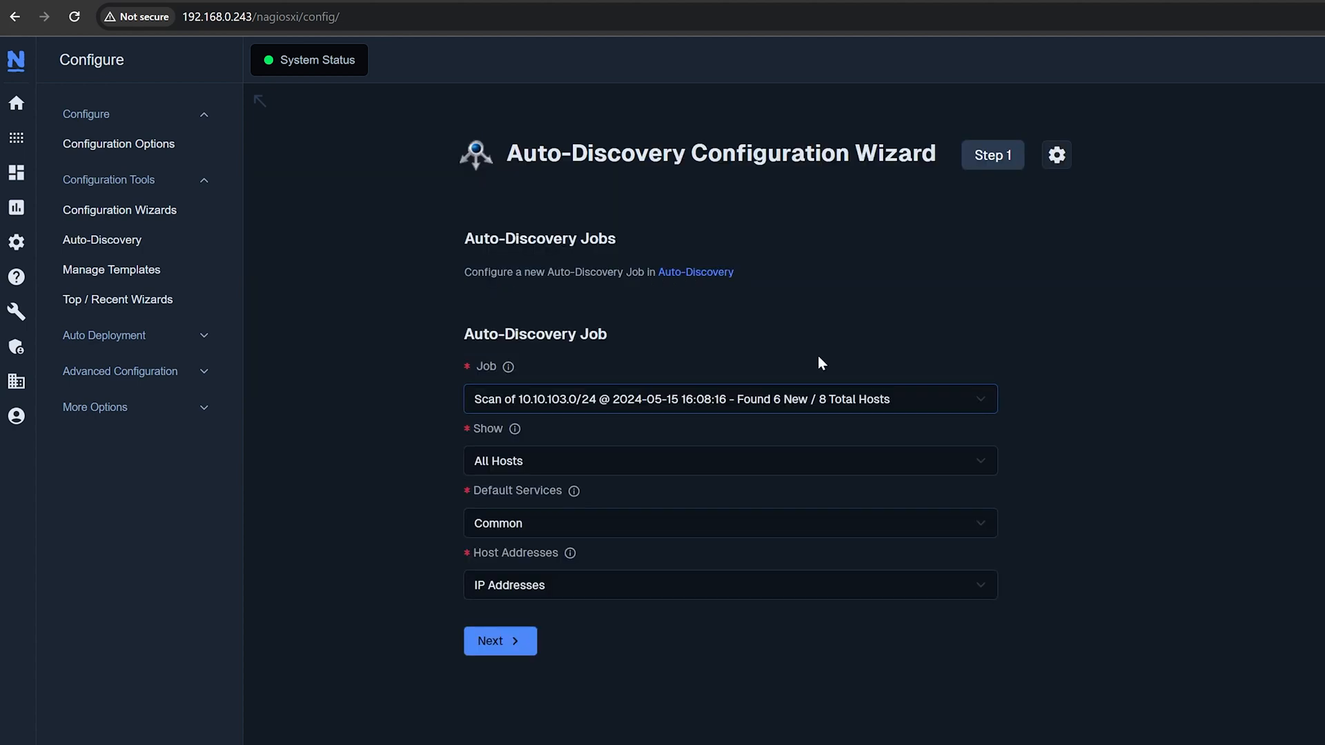
Run the Auto-Discovery wizard on the scan job with Show: New Hosts, Default Services: Common, and Host Addresses
left_click(119, 210)
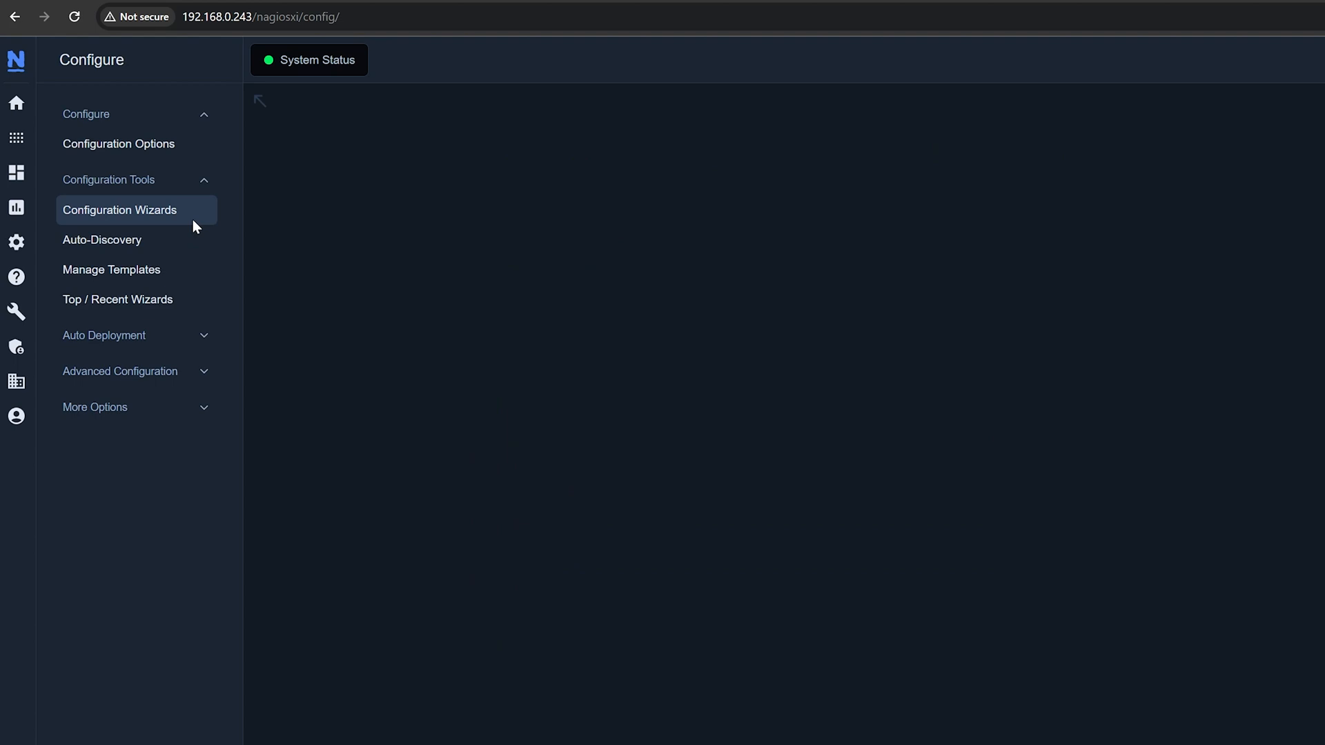
left_click(120, 210)
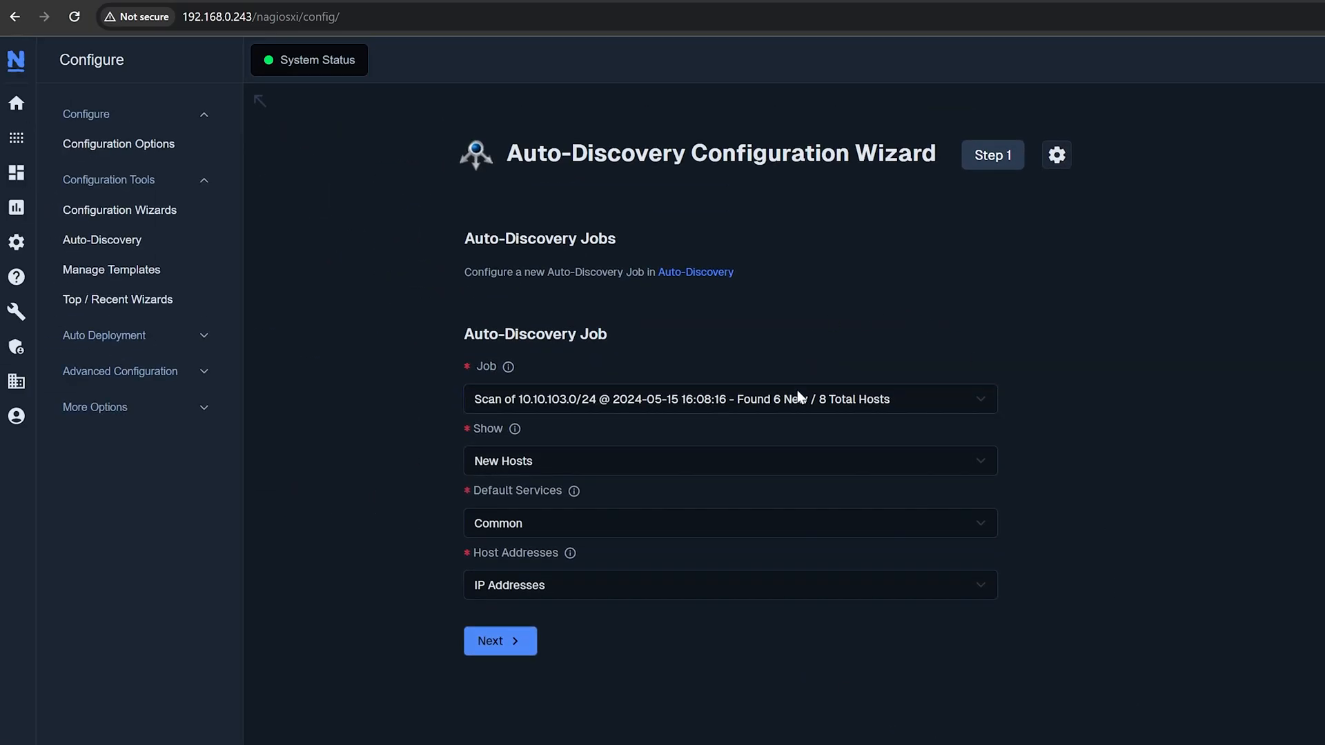
left_click(728, 399)
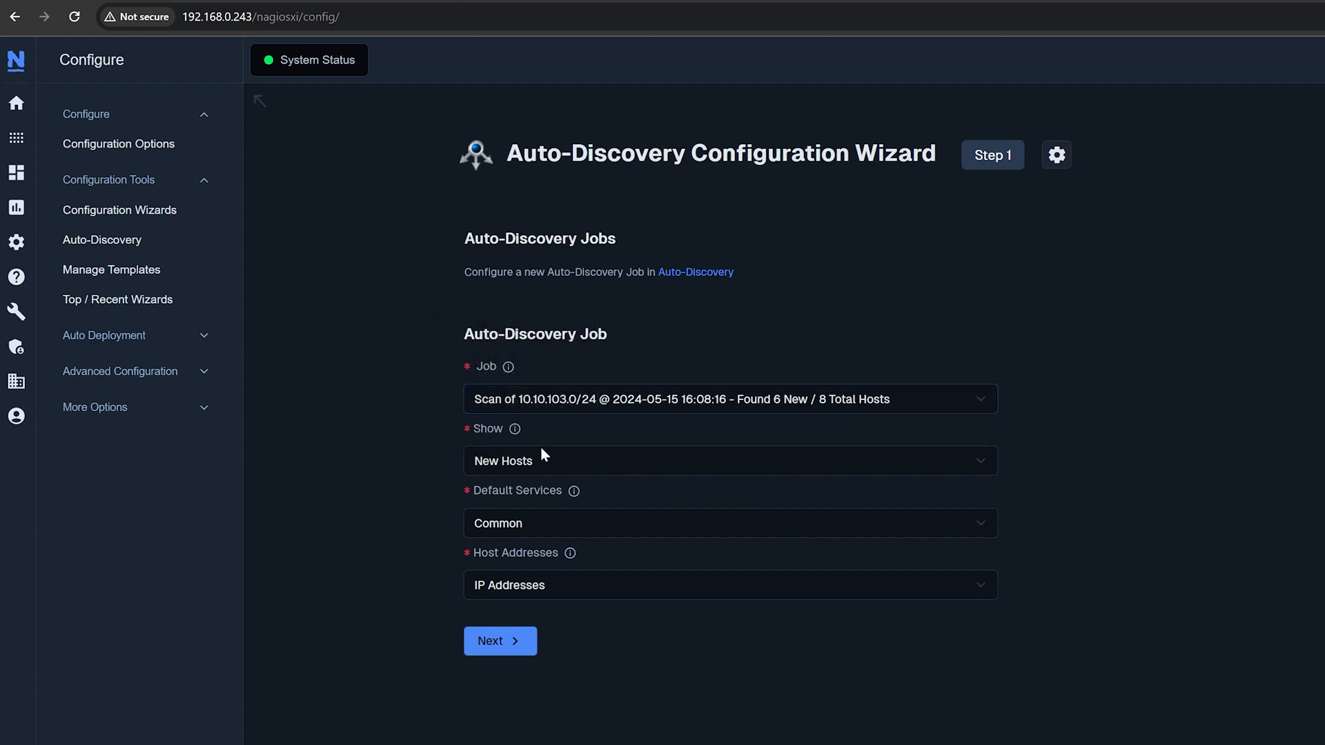
left_click(728, 460)
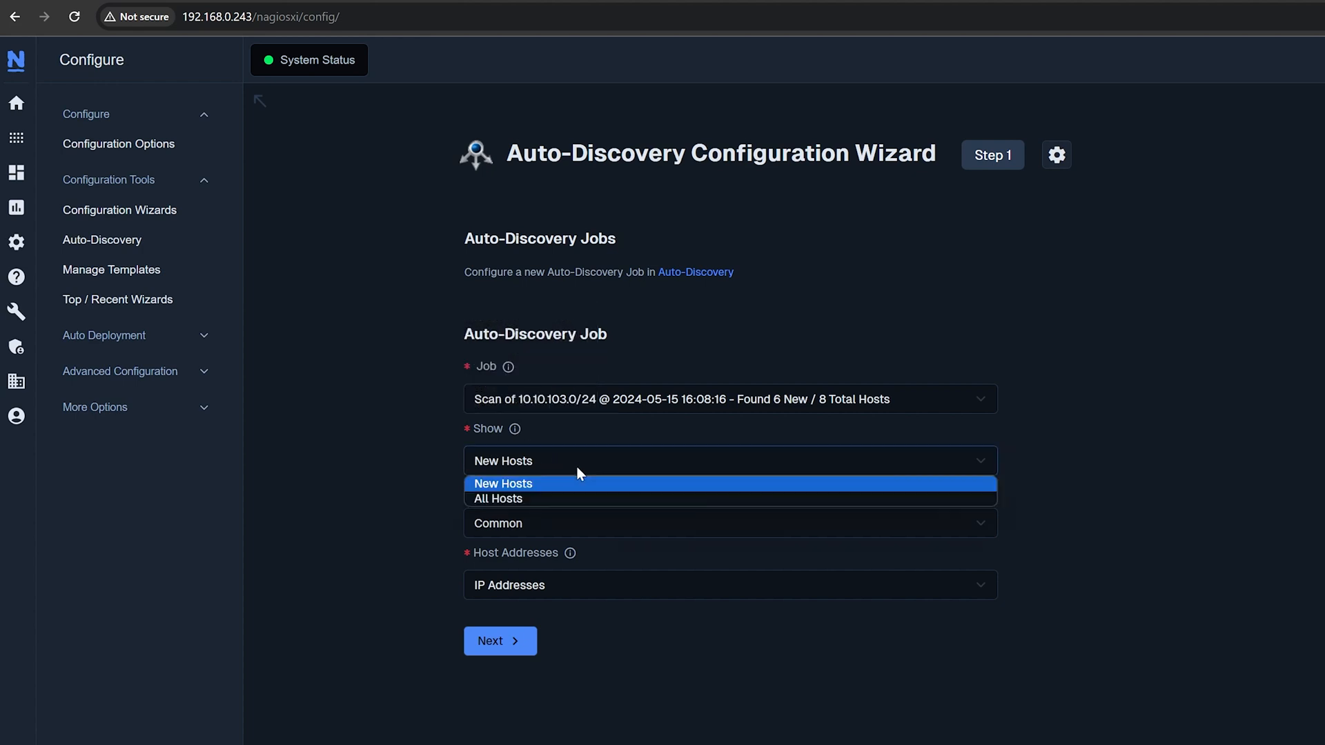
mouse_move(579, 498)
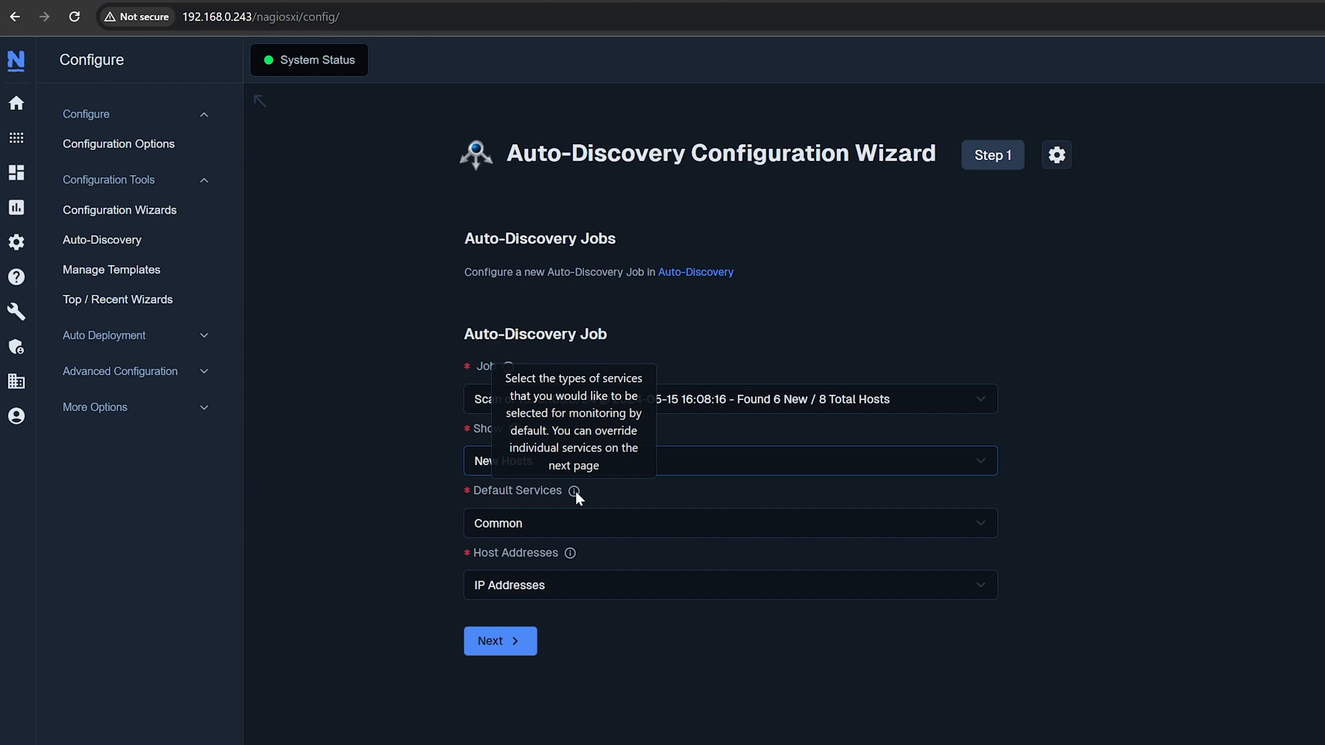
left_click(729, 523)
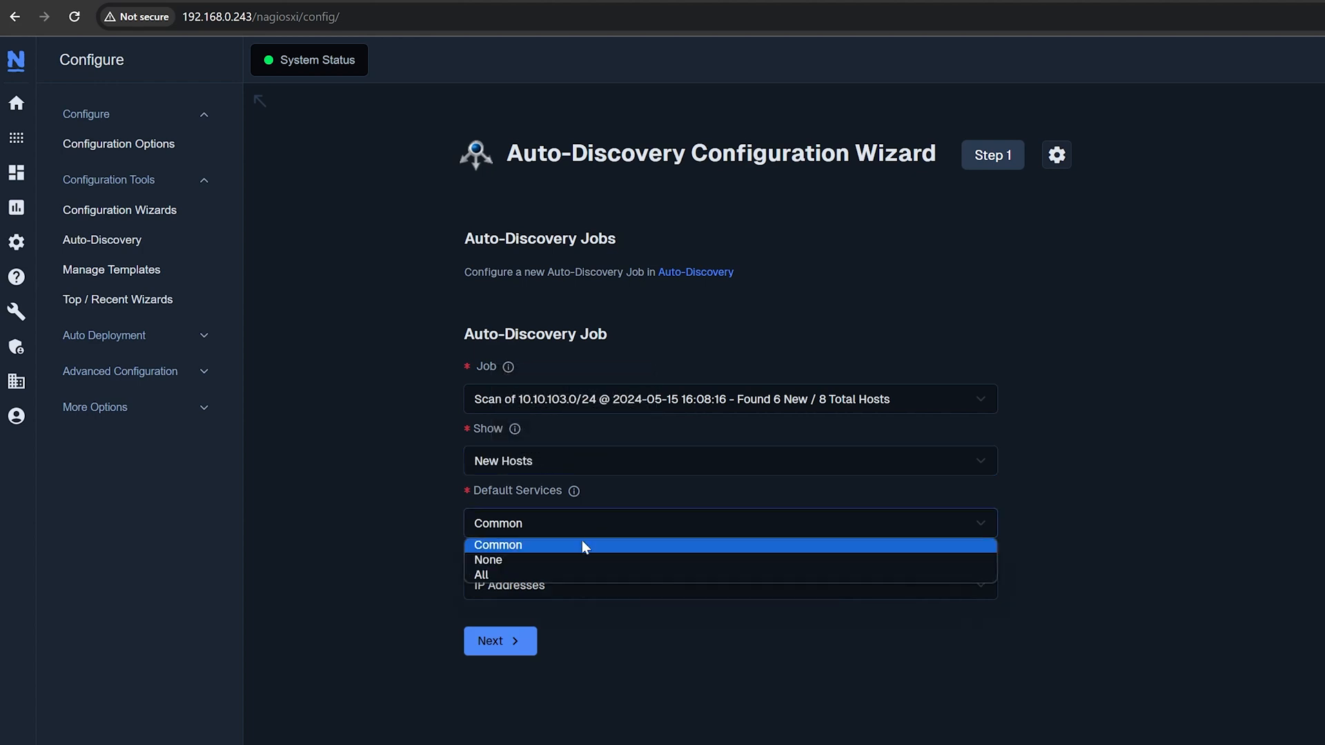
mouse_move(565, 576)
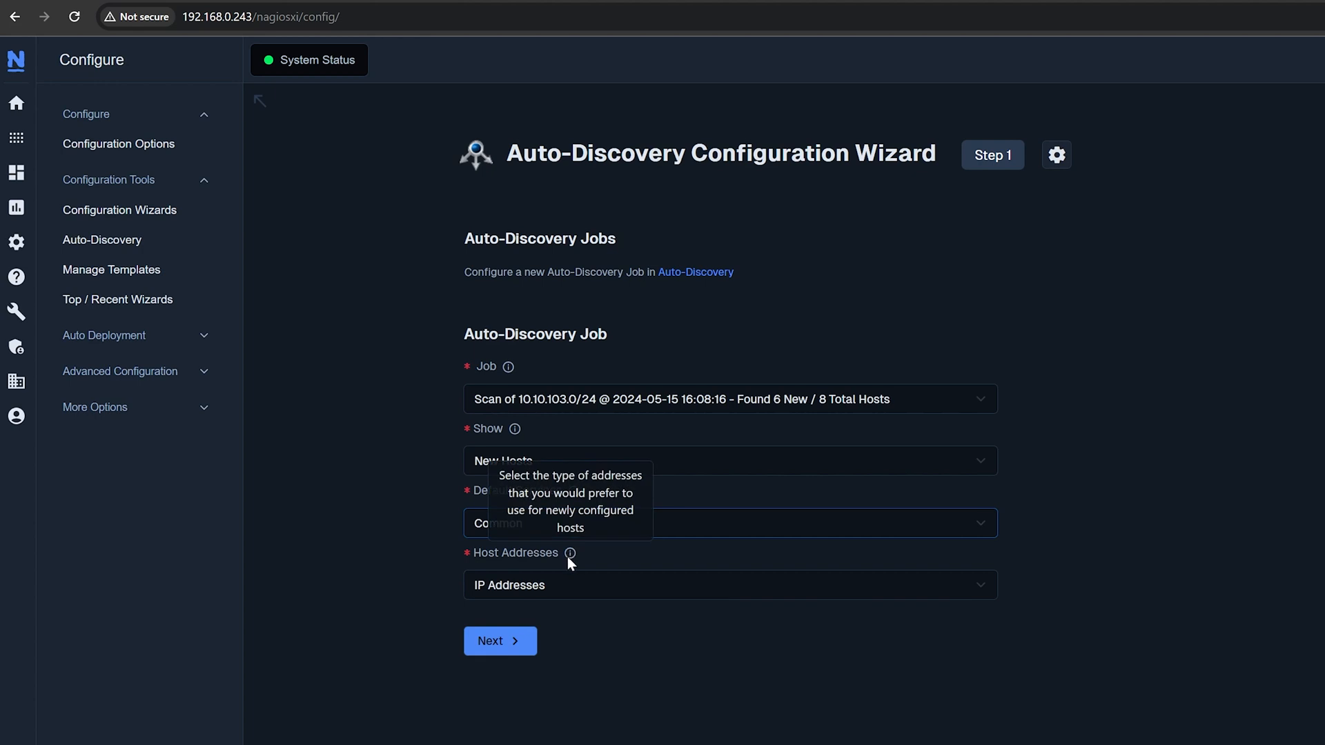
left_click(726, 585)
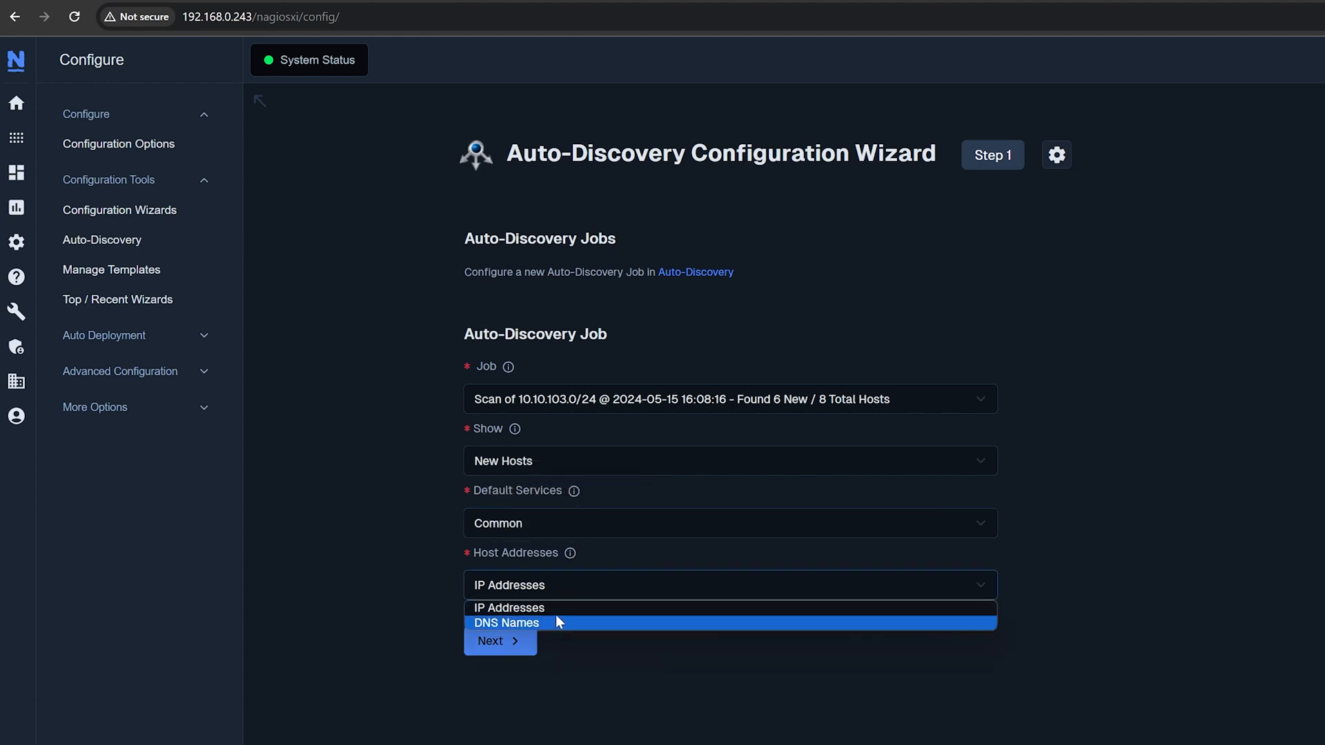
left_click(499, 640)
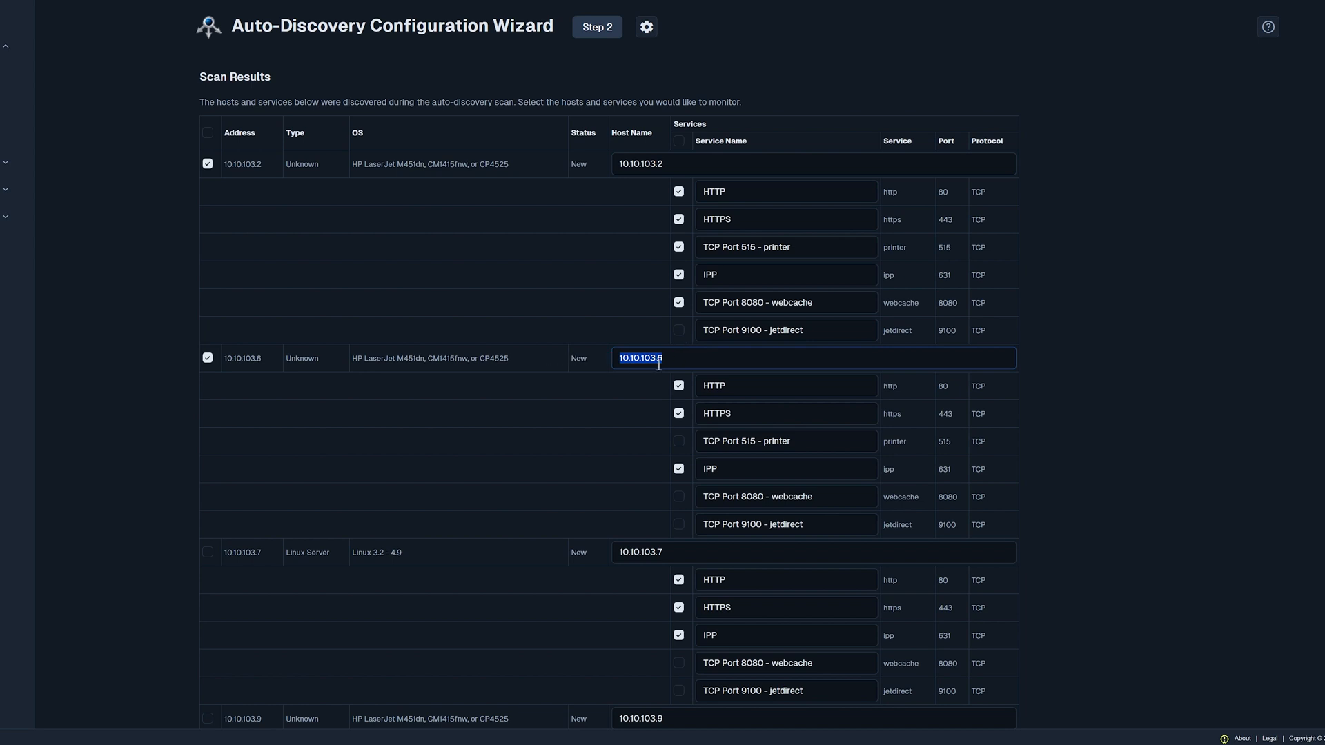
Rename host 10.10.103.7 to 'Test' and advance to Monitoring Settings
left_click(641, 552)
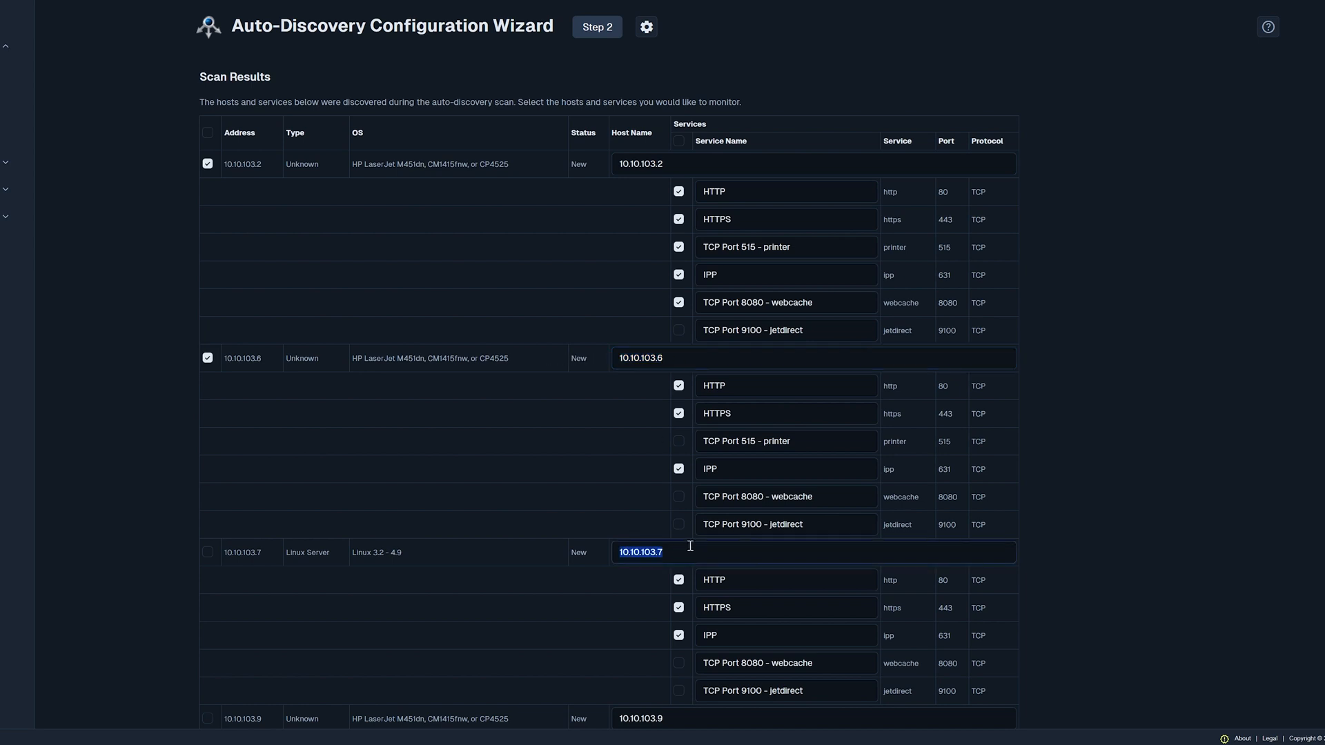
type("Test")
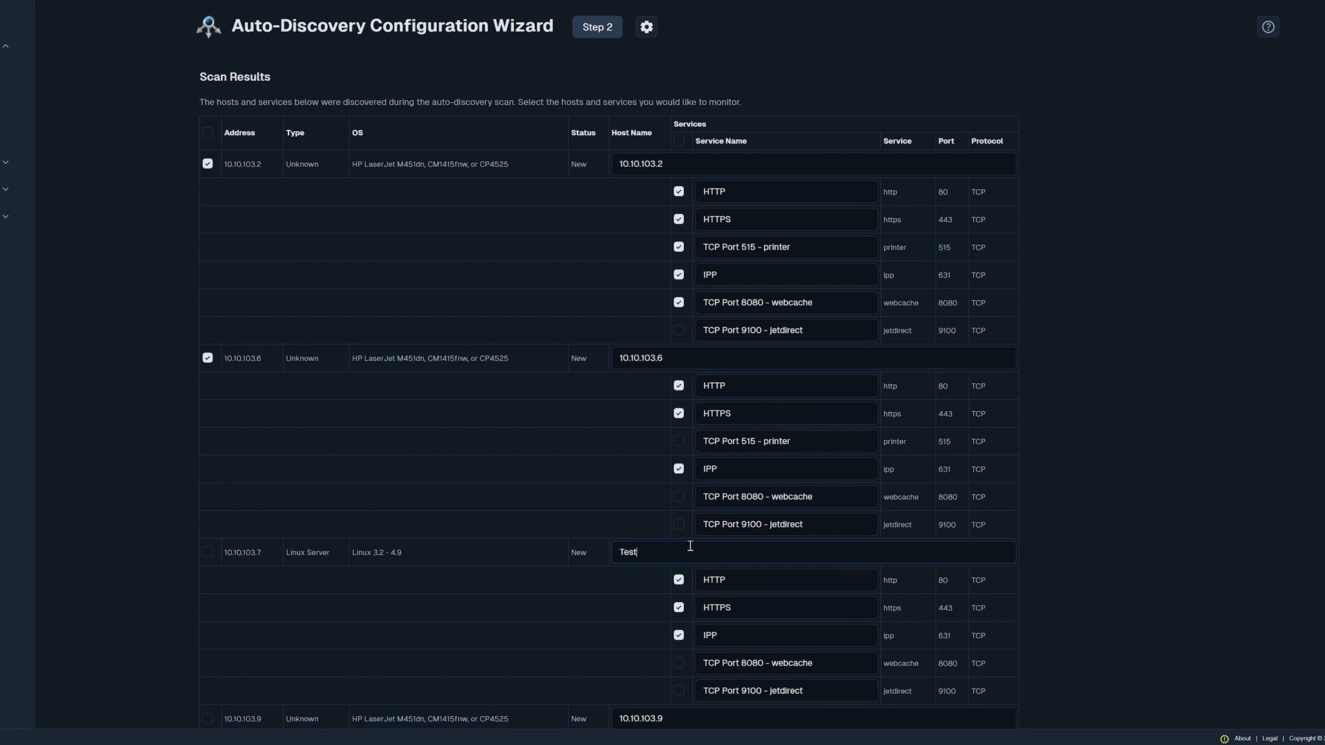
scroll("down", 3)
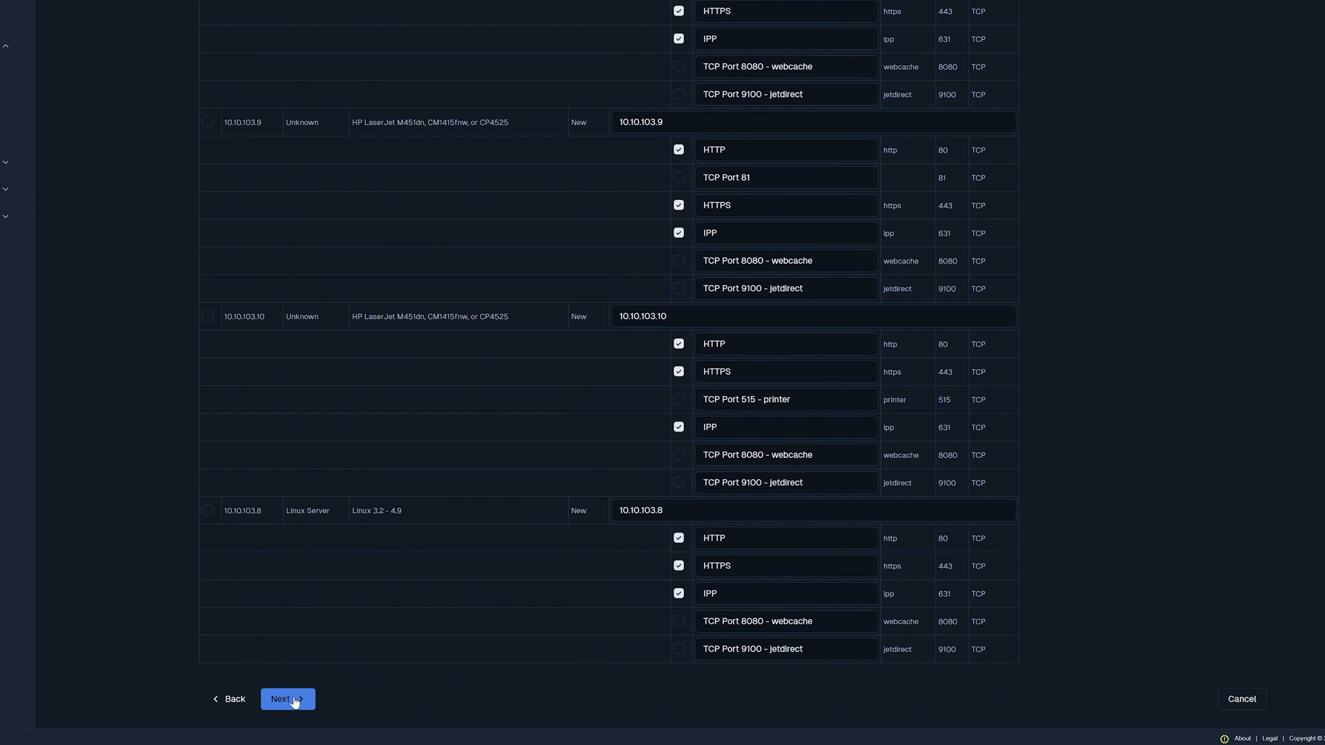
left_click(287, 699)
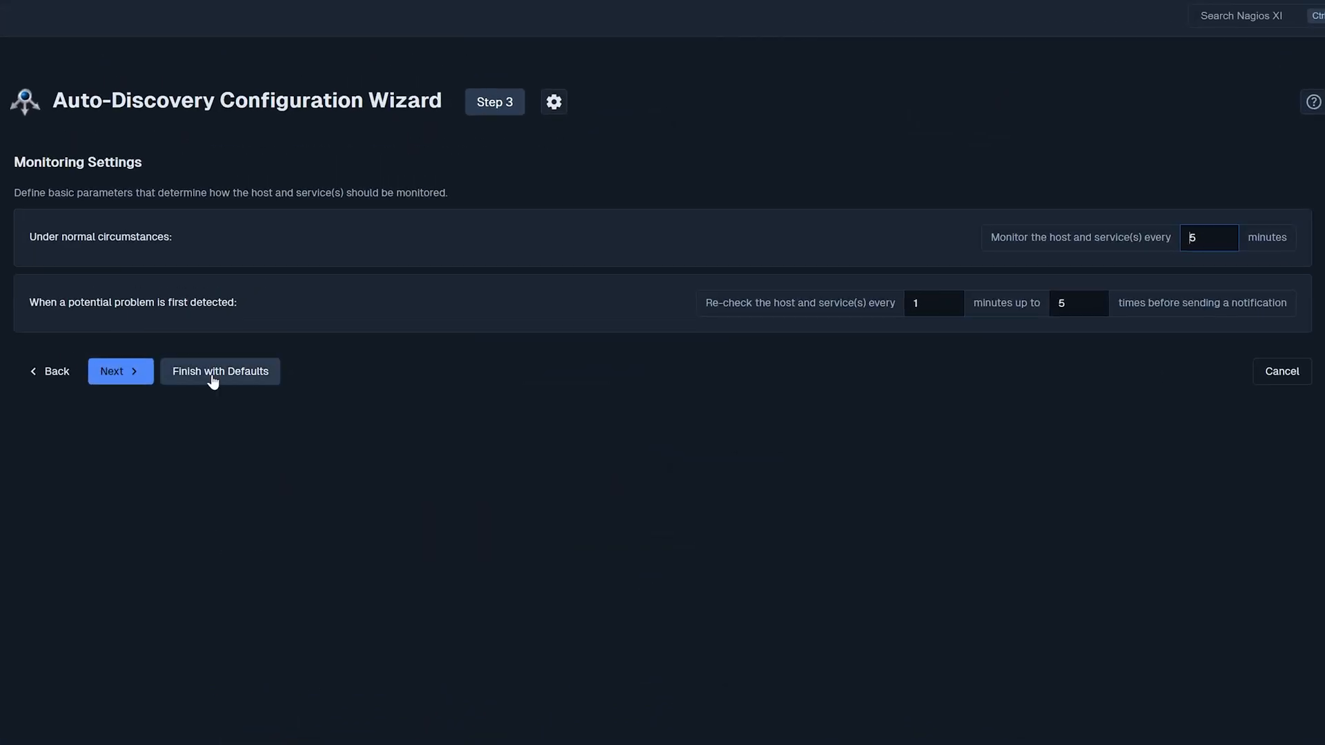
mouse_move(319, 380)
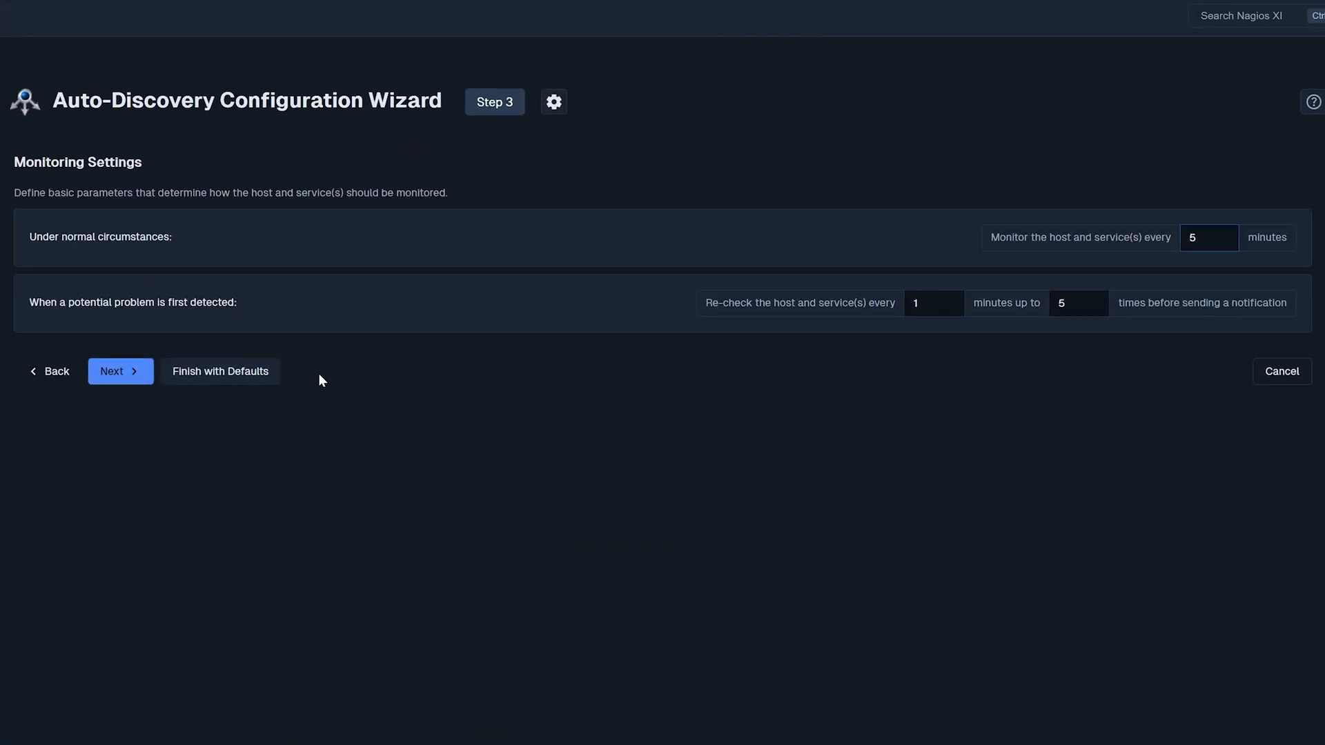
mouse_move(237, 380)
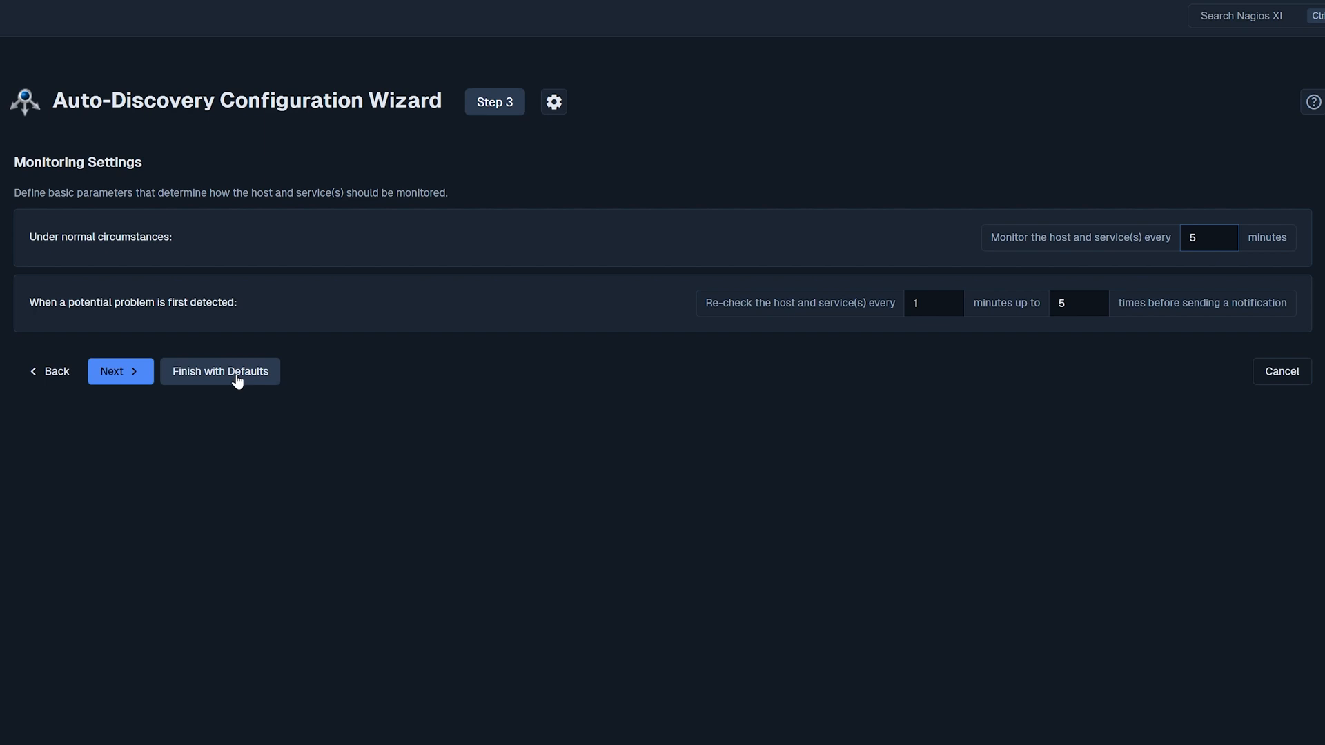
Finish the wizard with default monitoring settings on Step 3
left_click(220, 371)
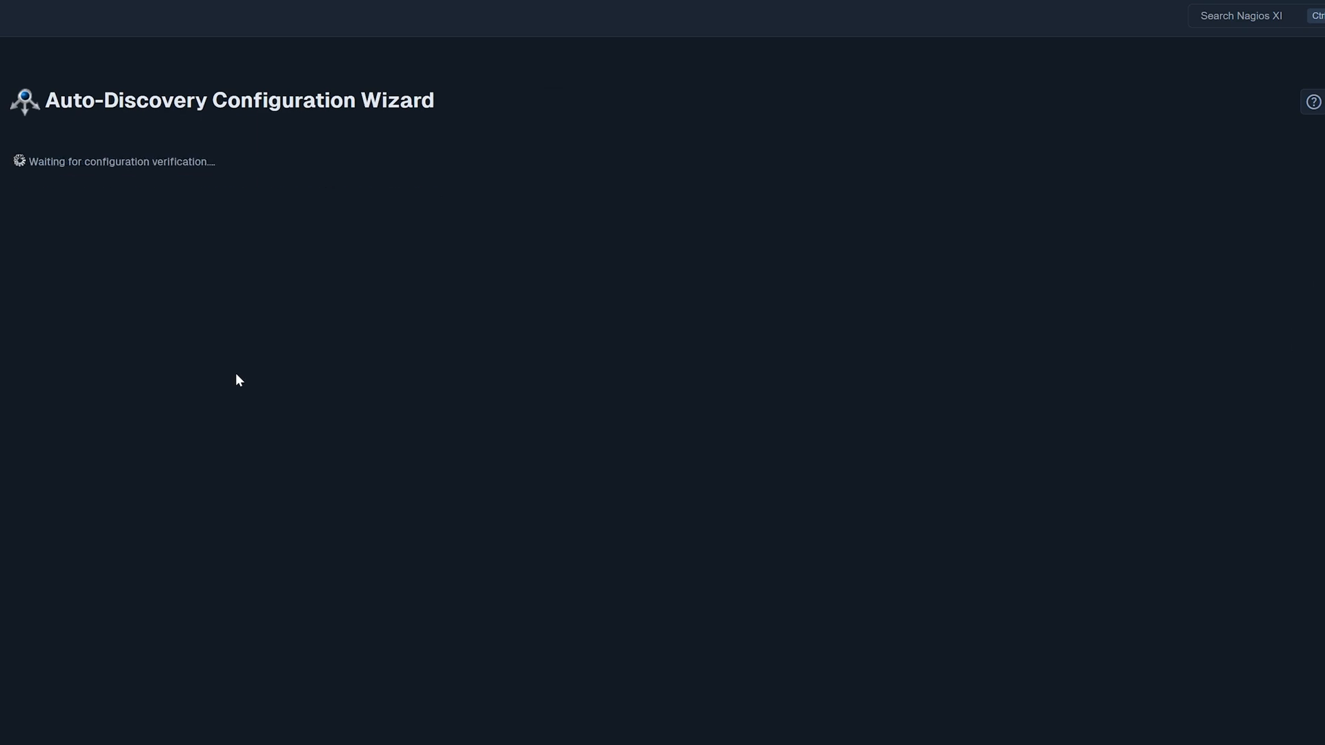